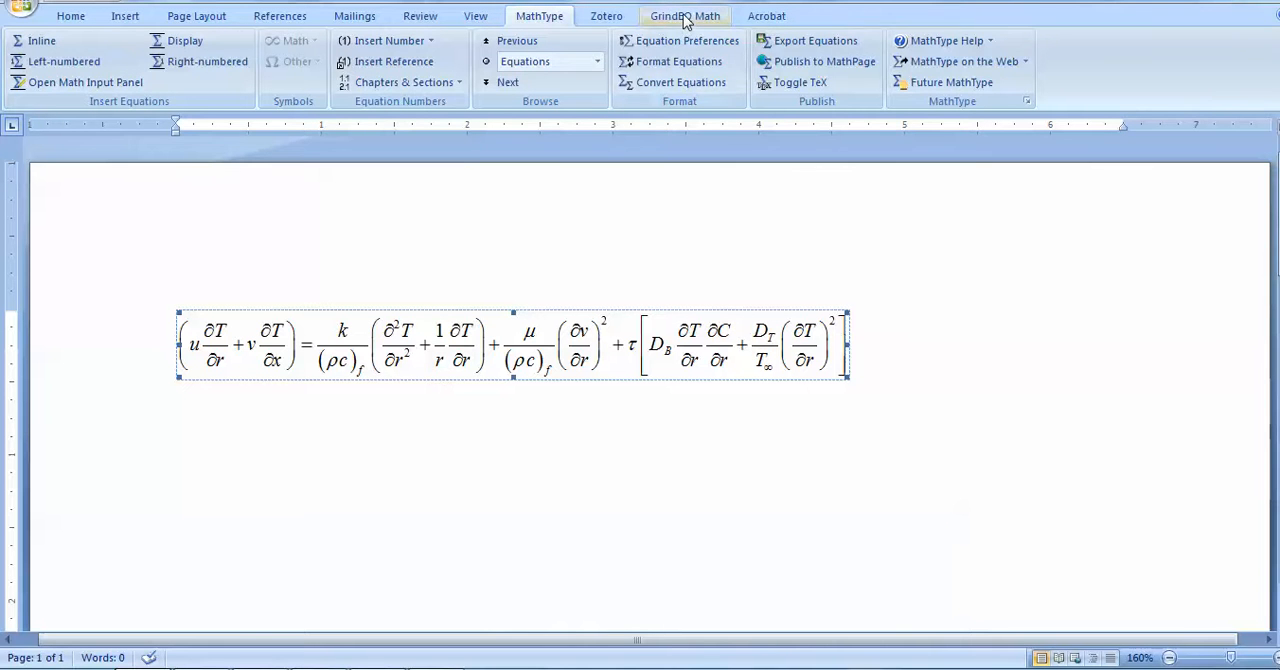
Show the GrindEQ Math ribbon tools for the document's thermal equation.
click(684, 16)
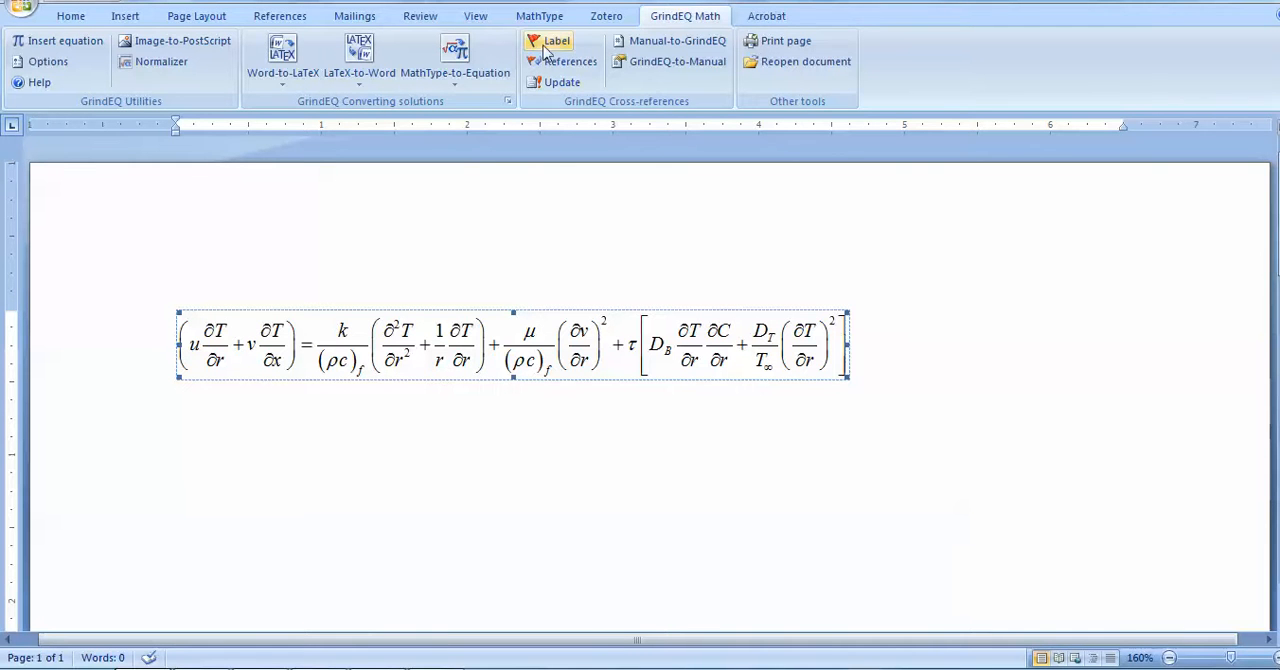
Edit the Word equation in MathType and bring up Cut and Copy Preferences.
click(538, 16)
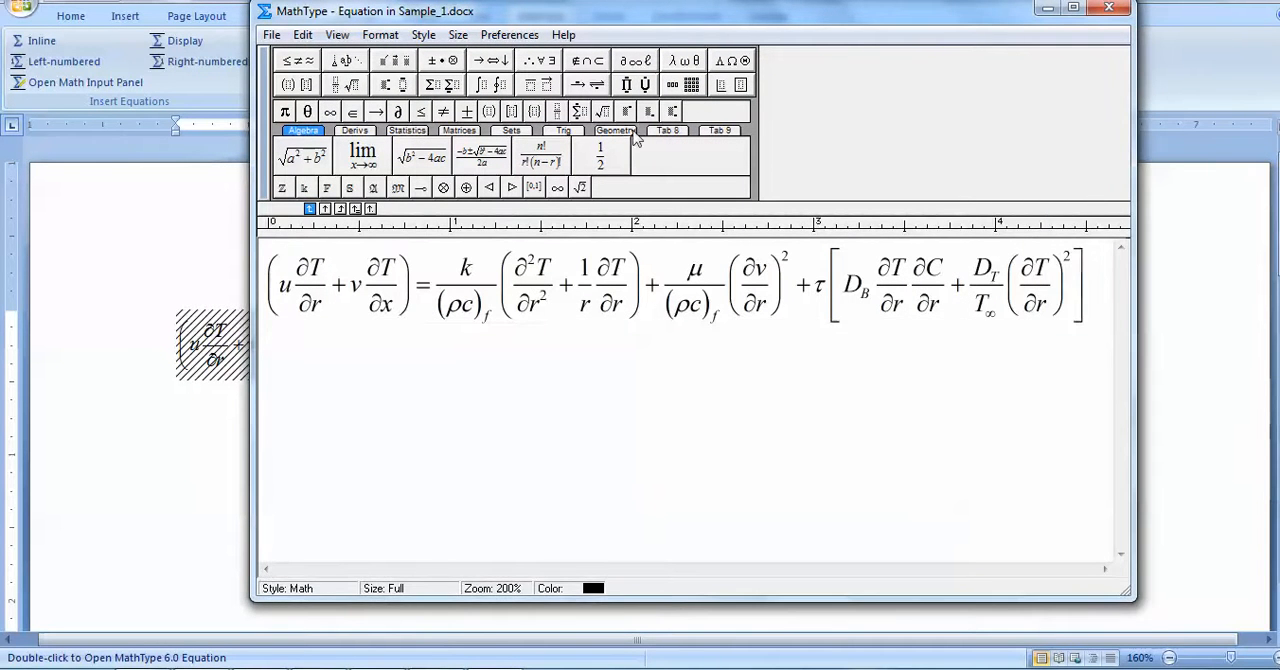
mouse_move(508, 36)
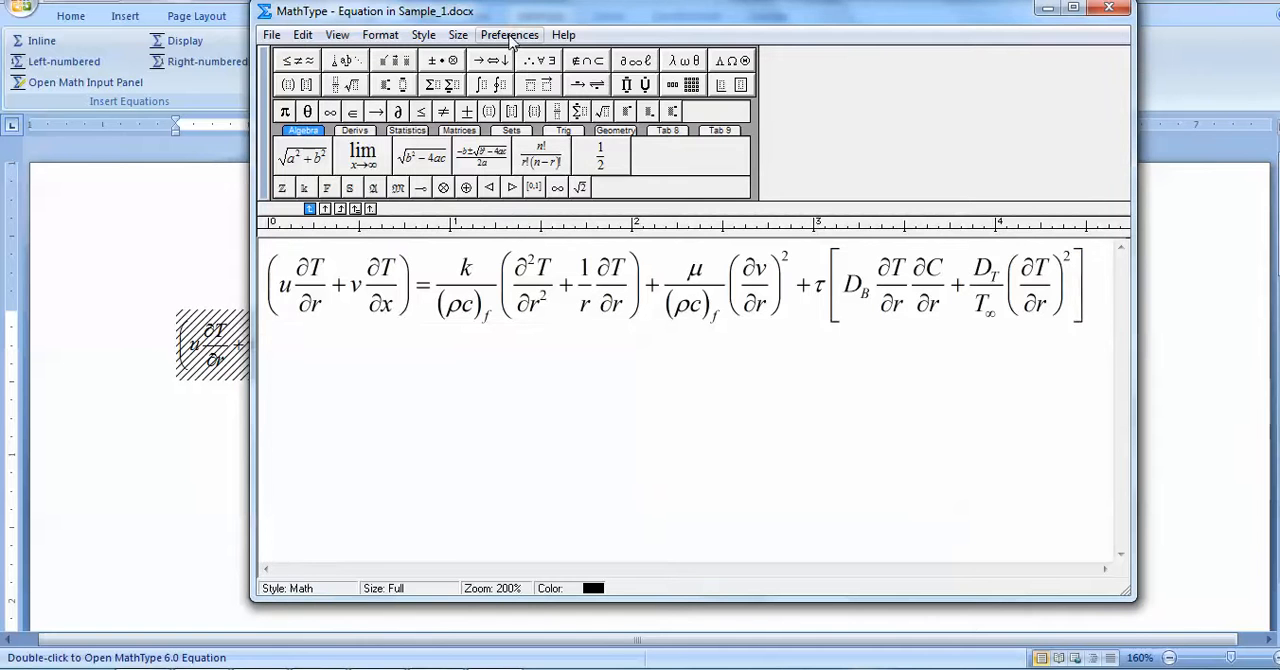
click(508, 34)
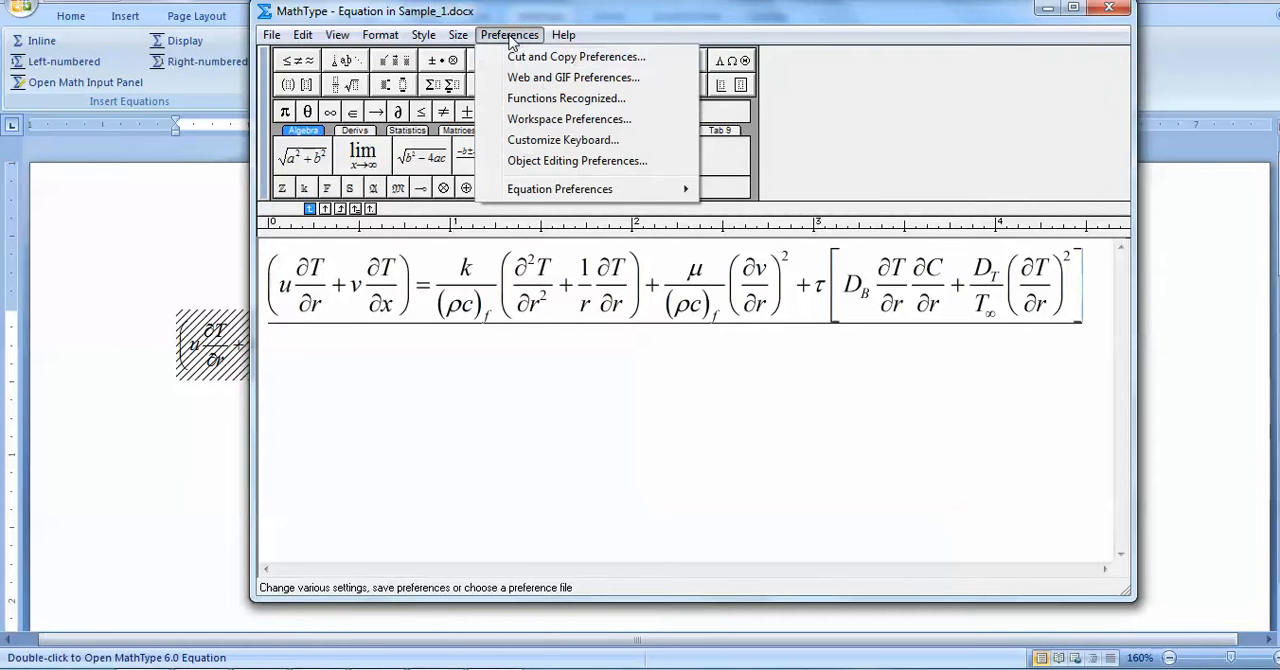
click(572, 56)
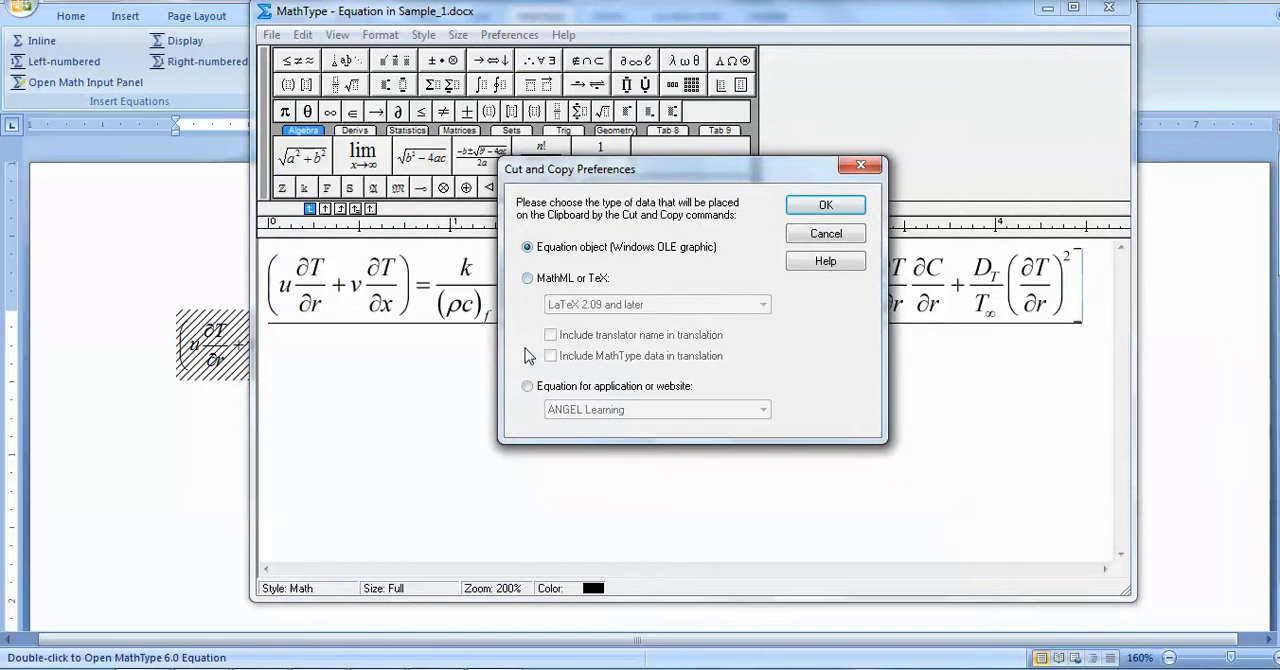
Set copies to MathML or TeX in LaTeX 2.09 and later format, then copy the equation as LaTeX.
click(528, 278)
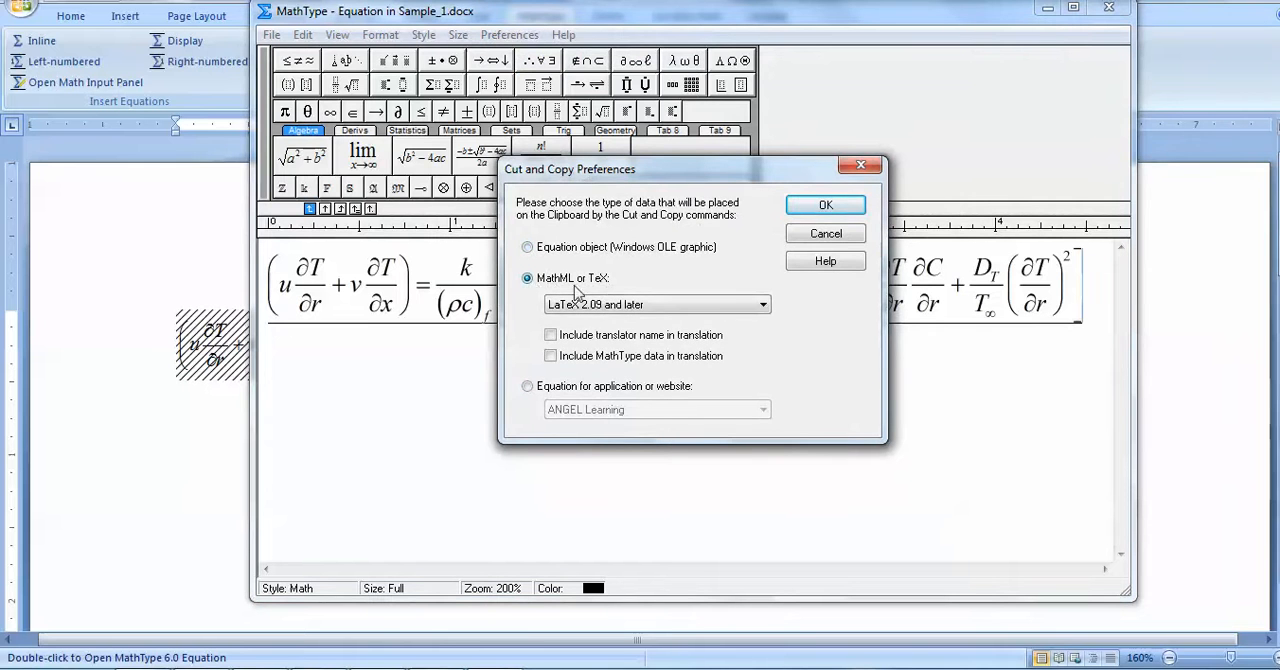
click(762, 304)
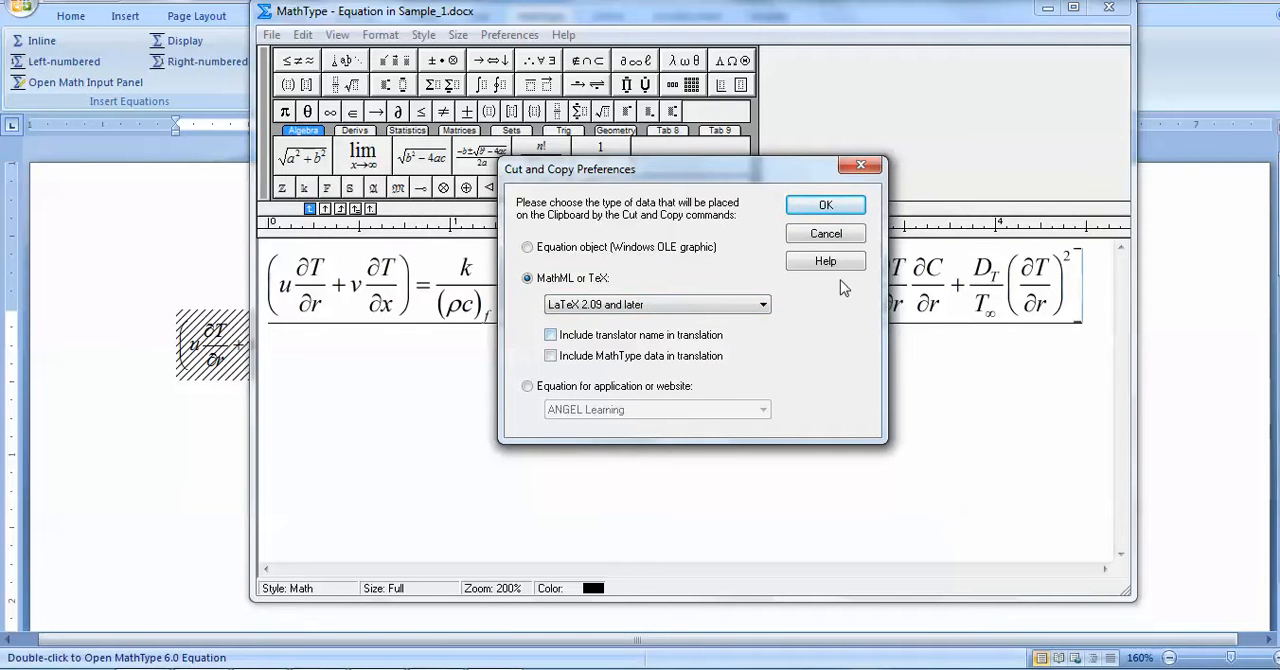
click(824, 204)
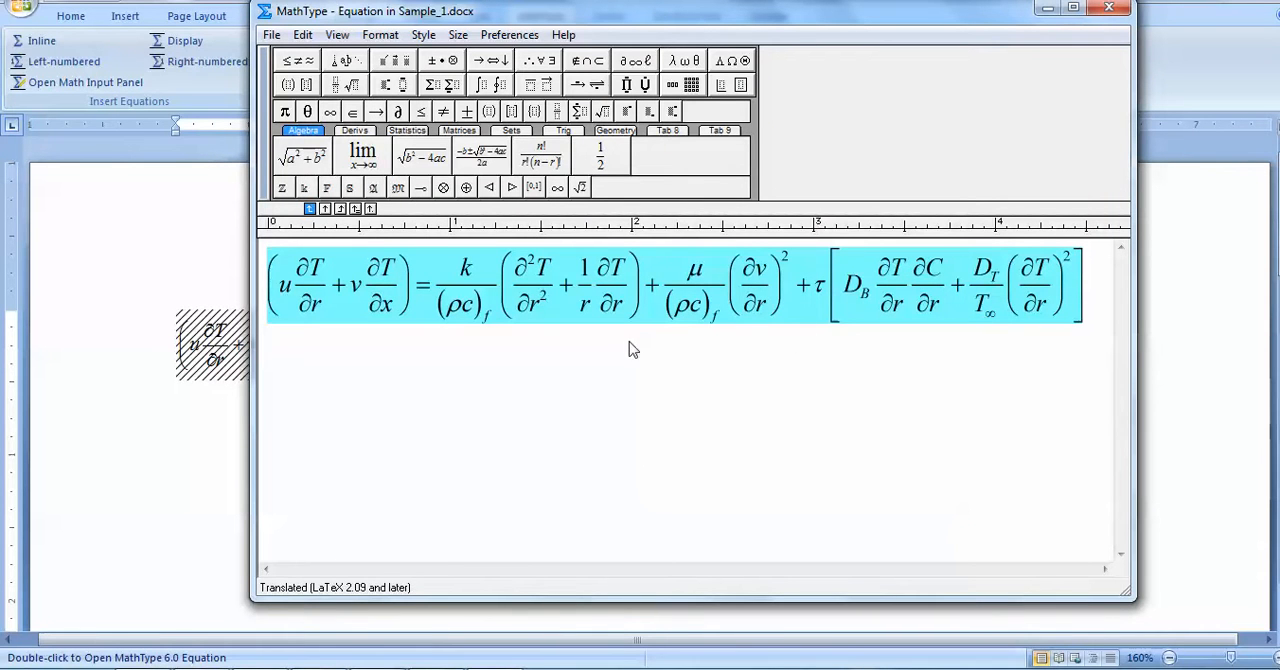
right_click(636, 316)
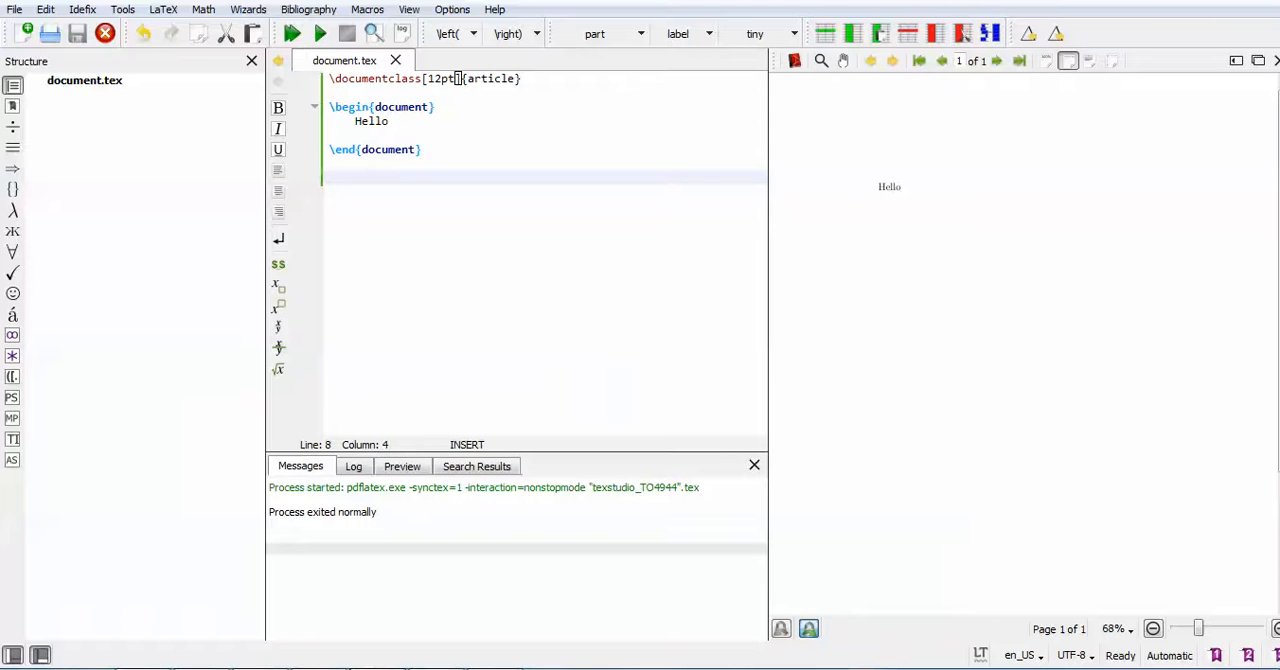
Paste the LaTeX code after Hello, compile it, and begin a \begin environment around it.
click(390, 120)
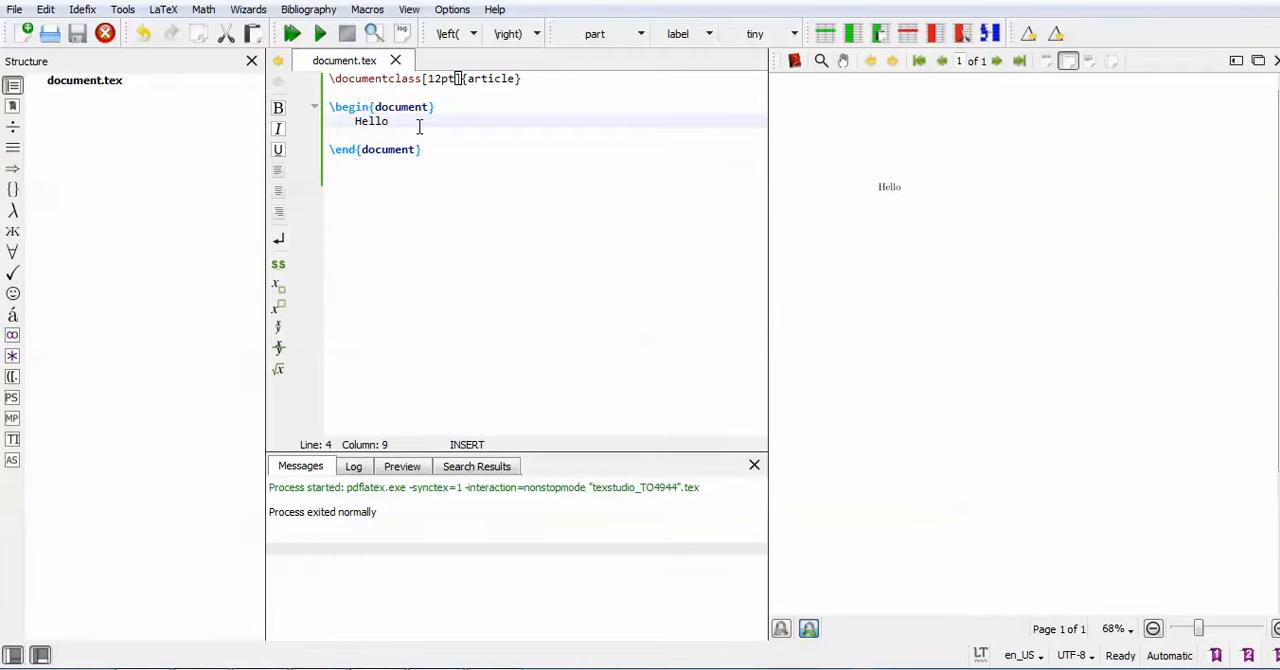
key(Return)
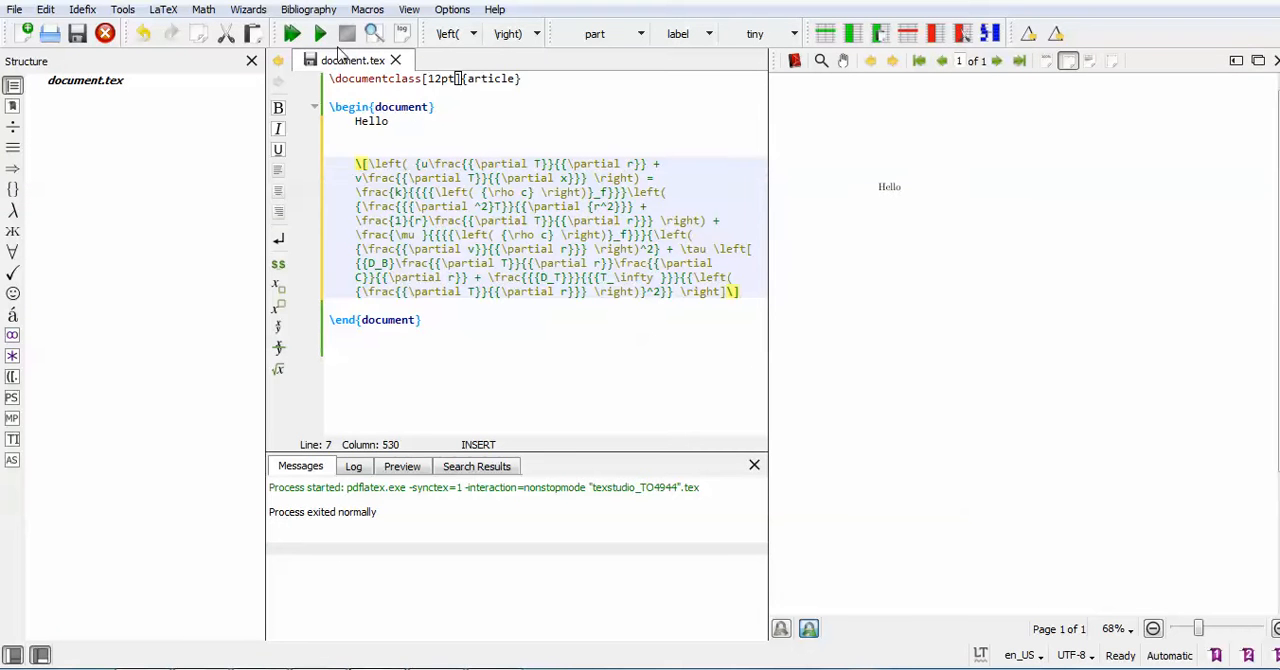
click(292, 32)
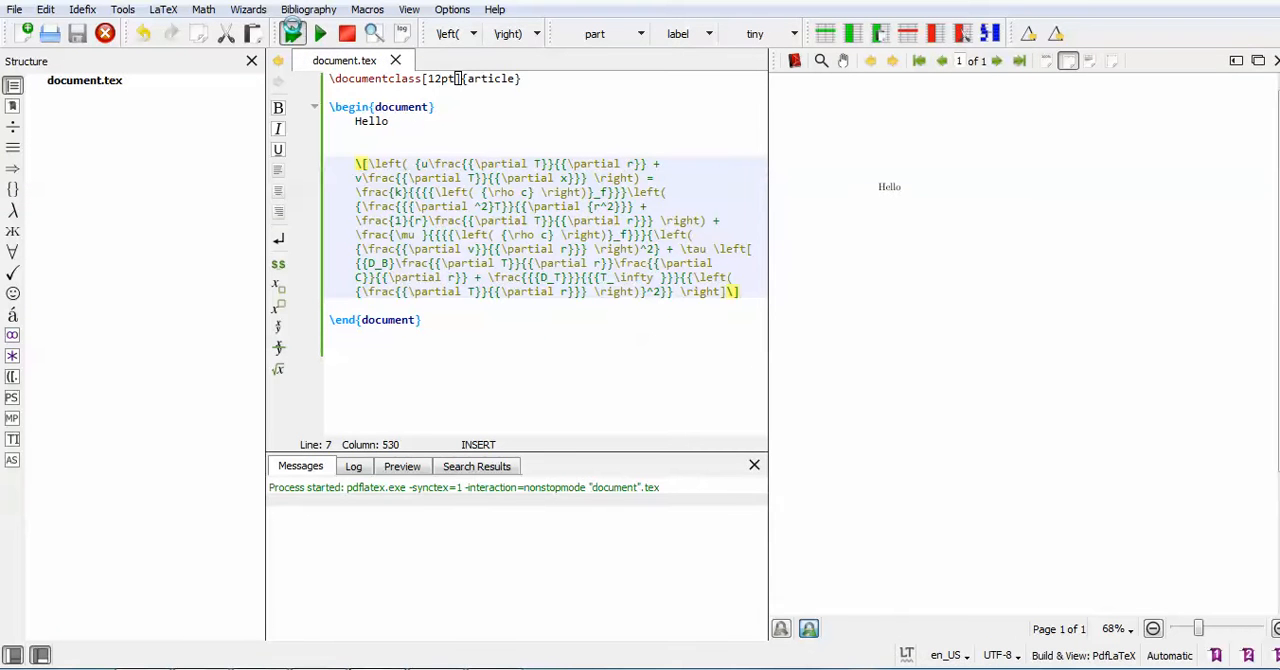
click(292, 32)
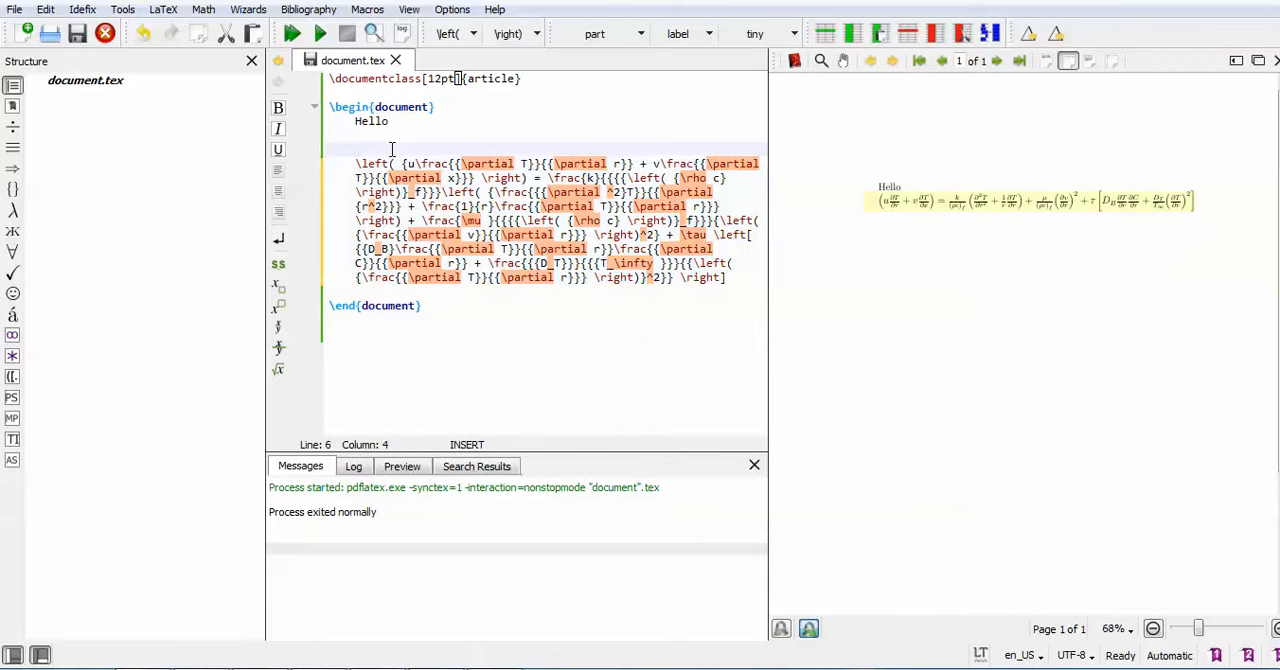
text(\begin)
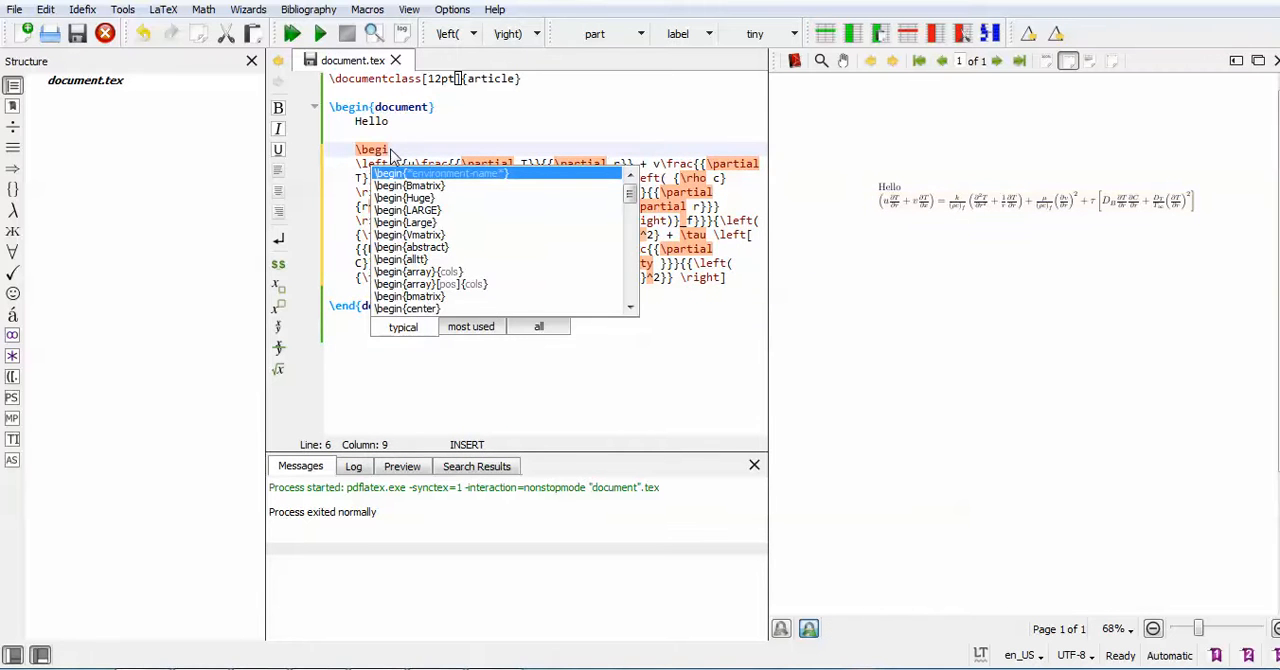
Complete \begin{equation} and \end{equation} around the code and recompile as equation (1).
text(equat)
text(\end{)
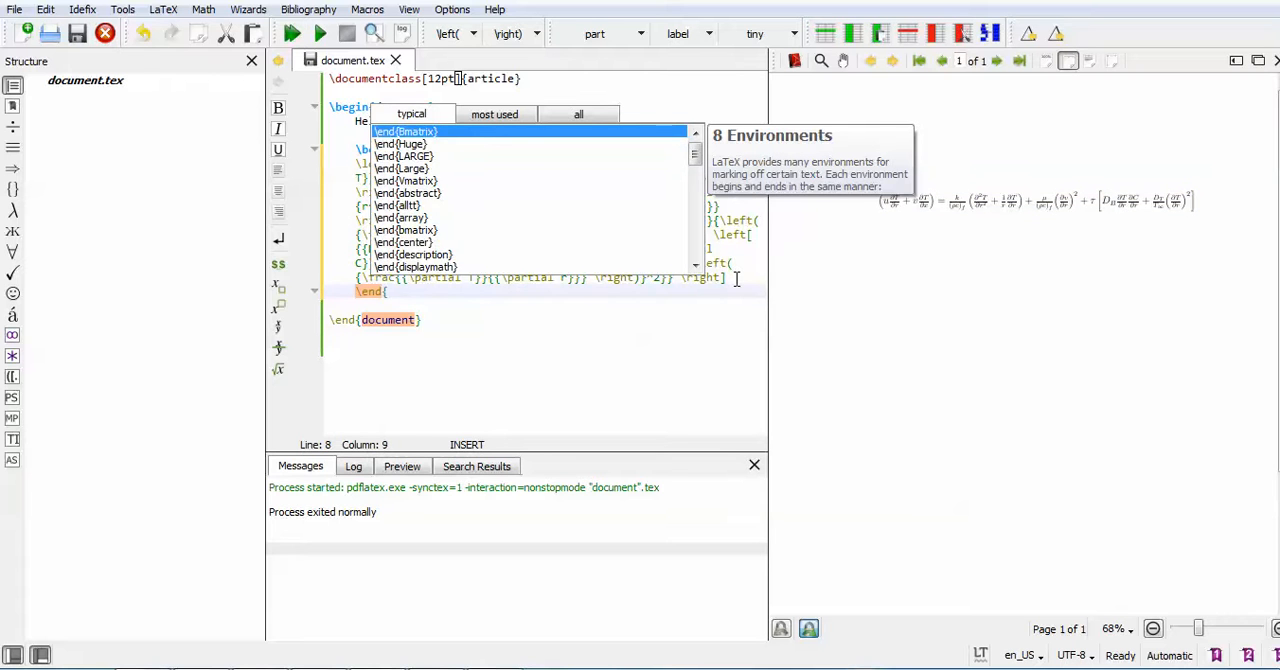
text(equation})
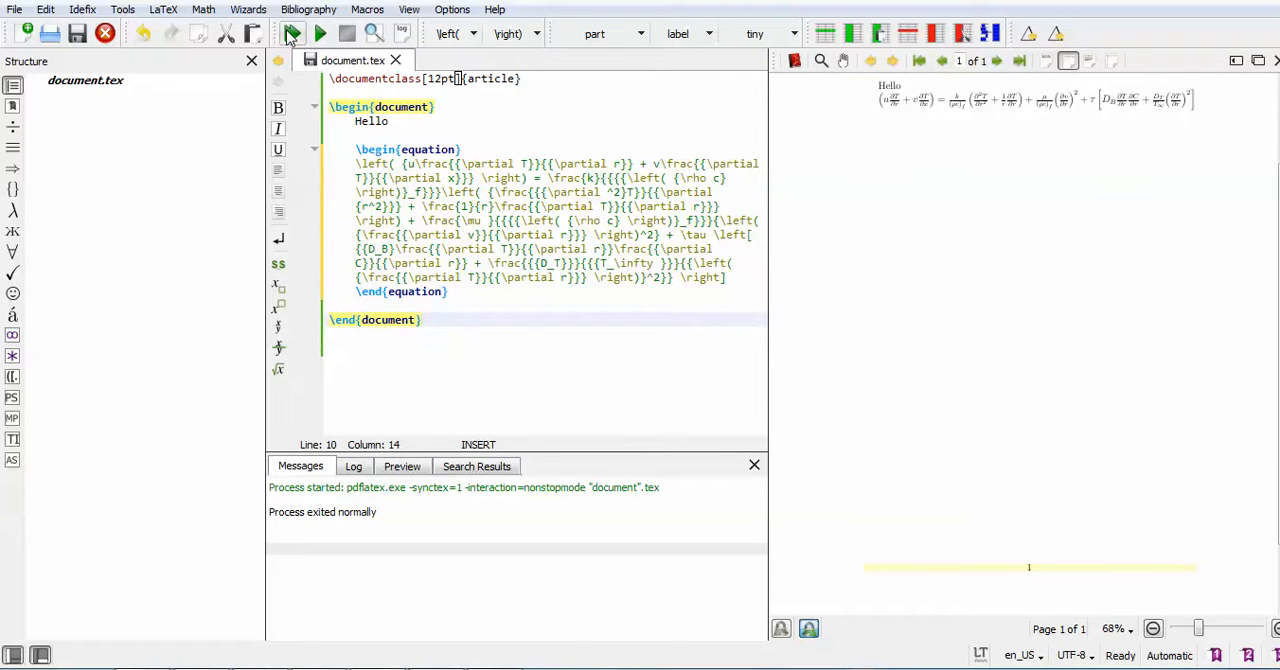
click(292, 32)
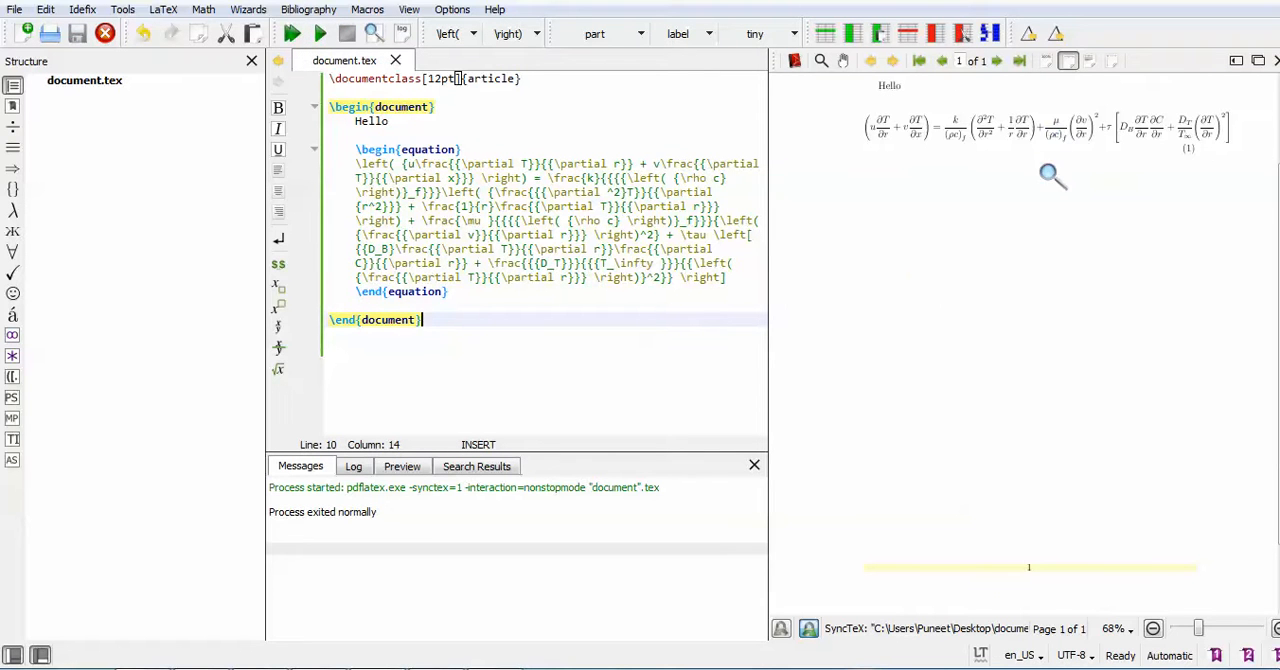